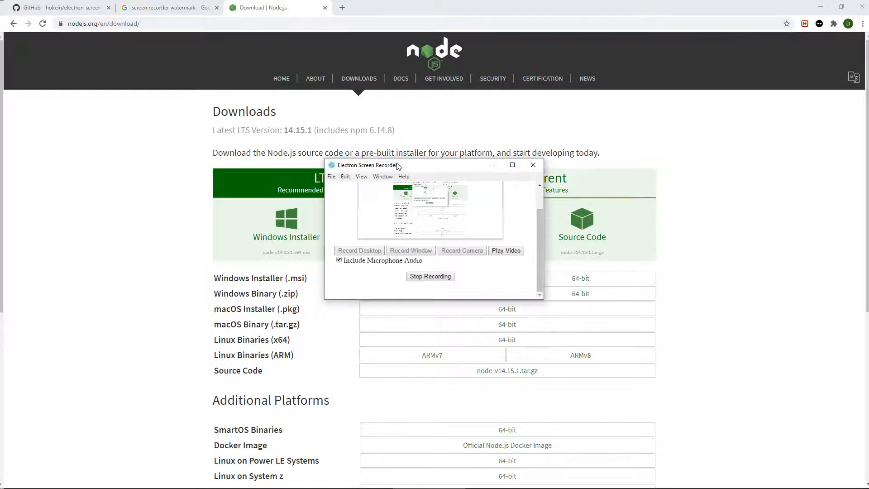
- Stop the ongoing screen recording in the recorder window
left_click(430, 276)
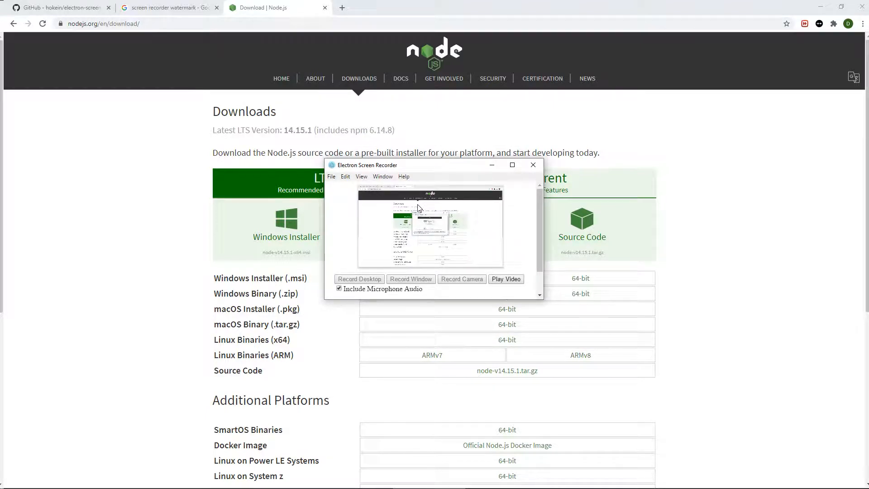
mouse_move(369, 245)
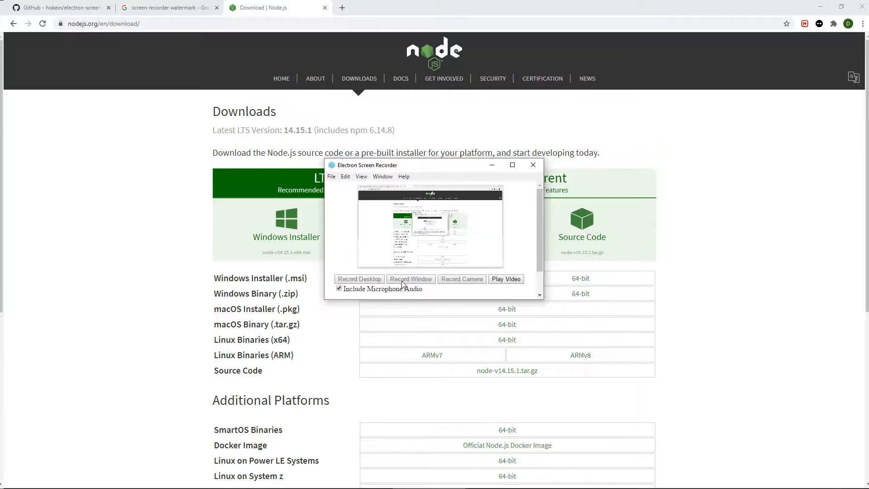
mouse_move(256, 163)
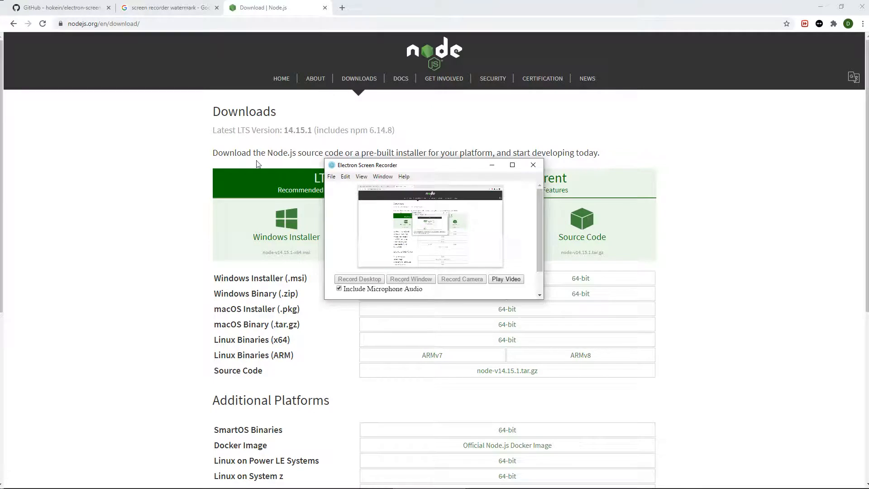
mouse_move(416, 8)
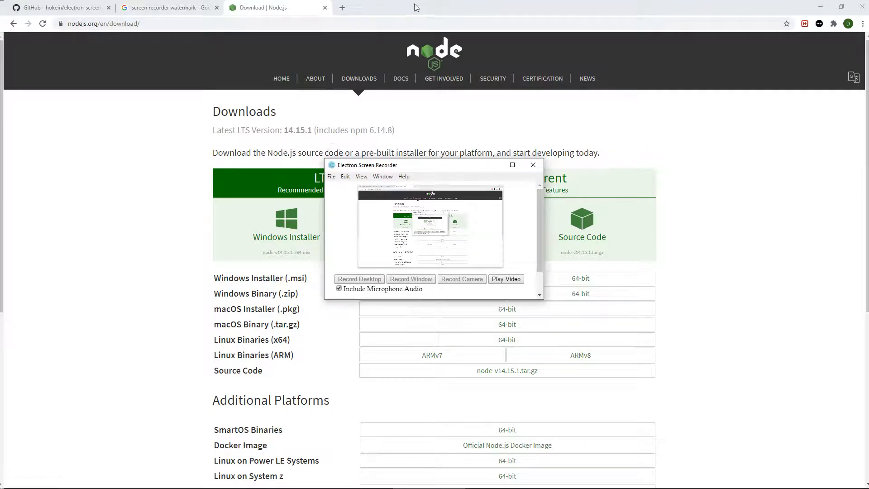
mouse_move(420, 244)
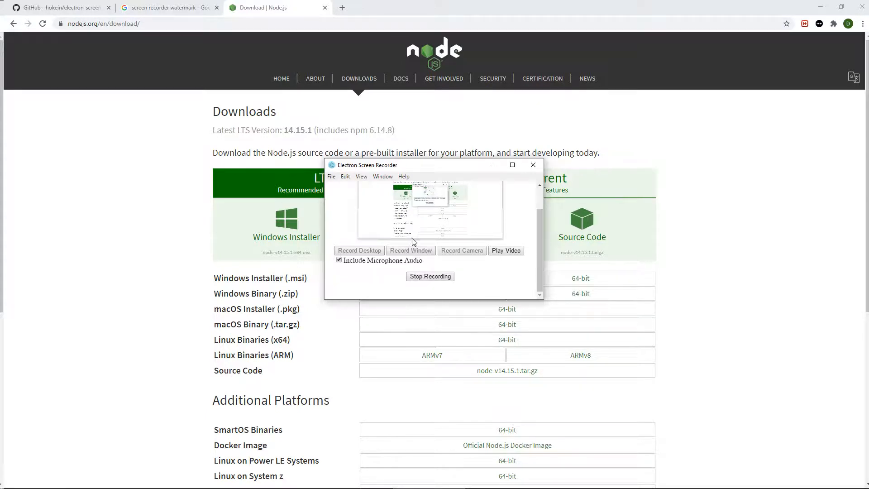
mouse_move(406, 262)
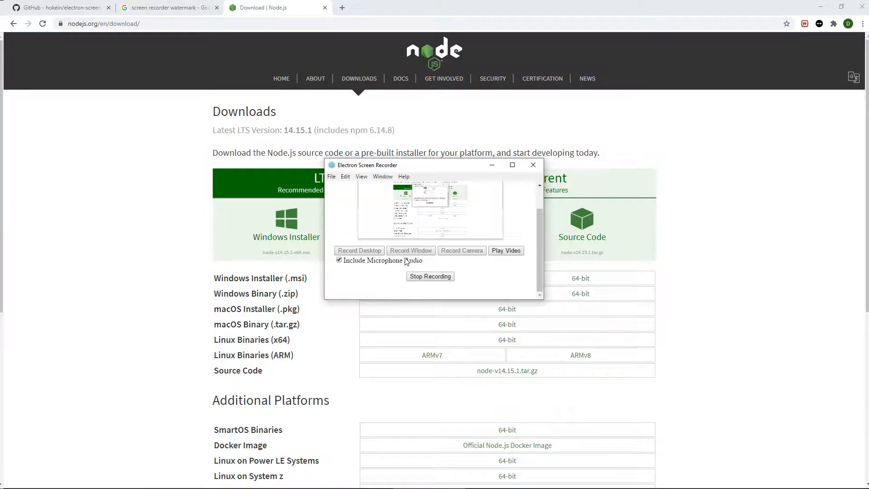
mouse_move(396, 268)
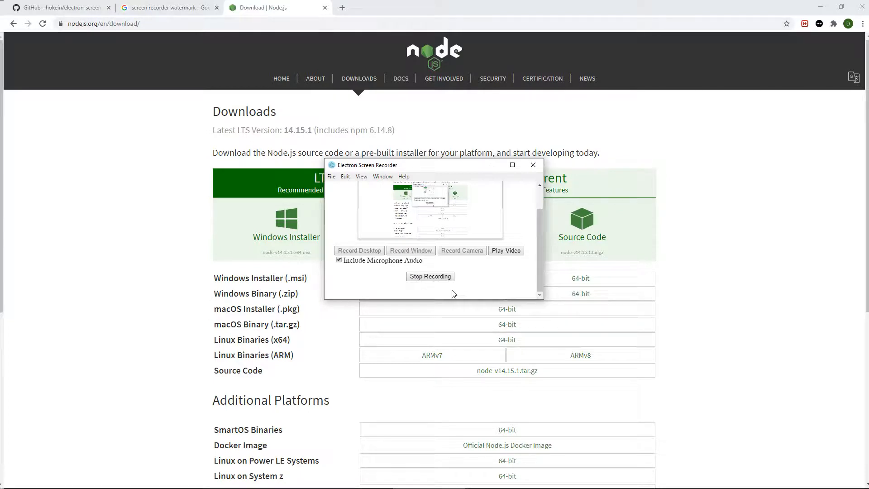
mouse_move(405, 294)
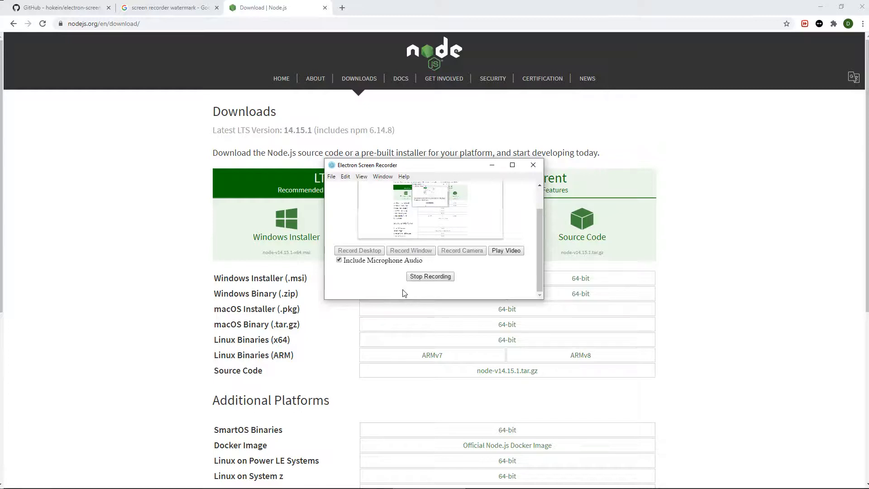
mouse_move(453, 294)
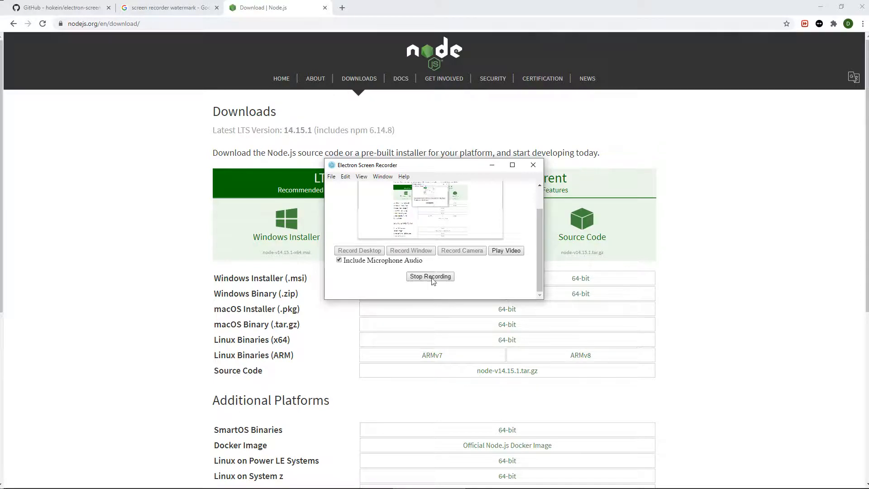
mouse_move(457, 299)
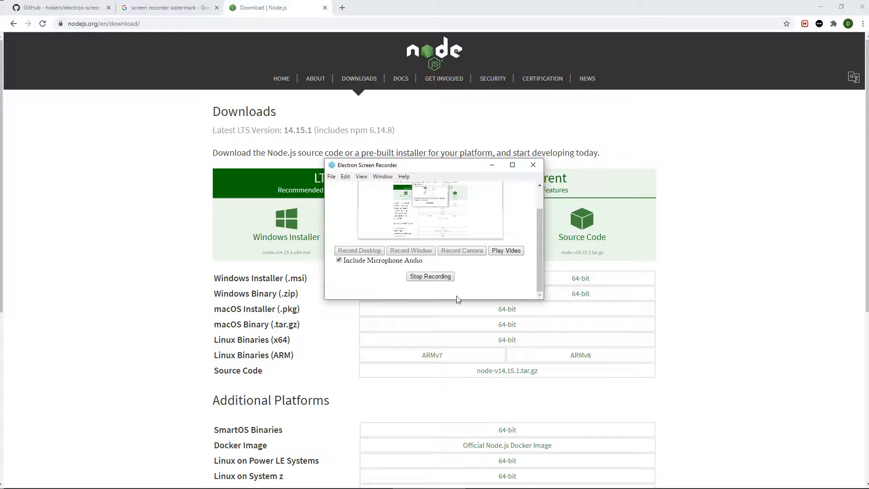
mouse_move(55, 156)
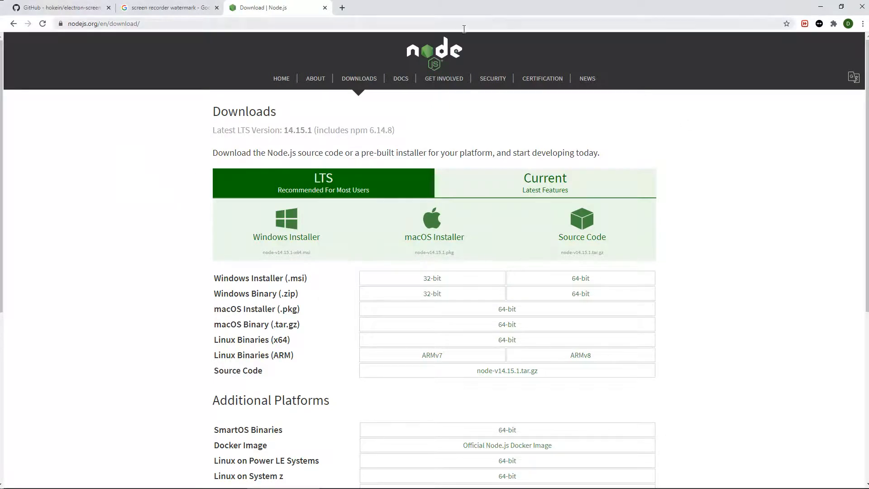
mouse_move(407, 132)
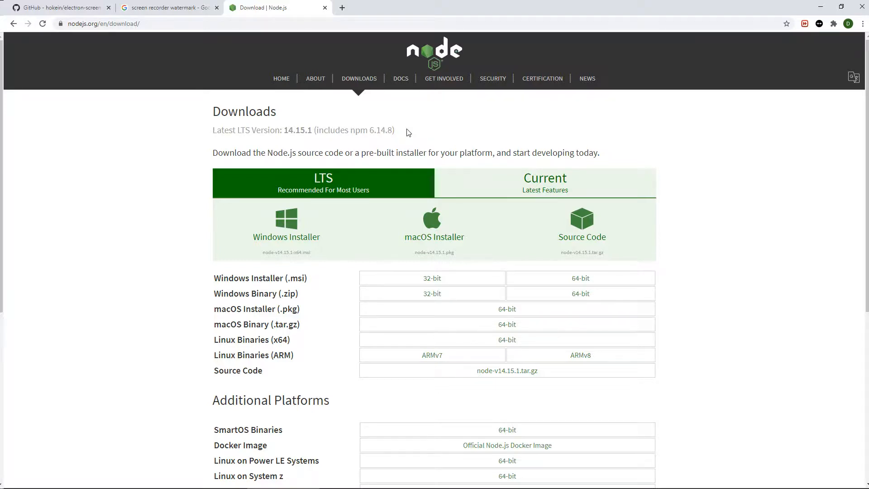
- Switch Chrome to the electron-screen-recorder GitHub repository README
left_click(58, 7)
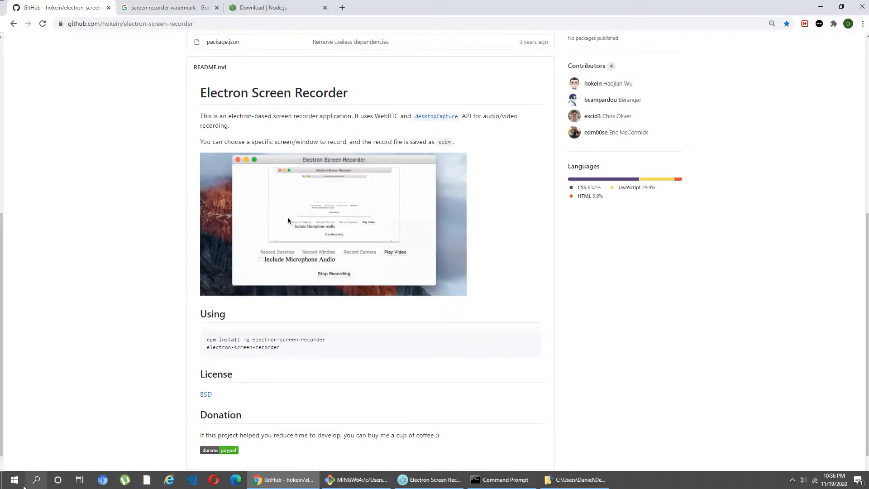
- Search Windows for 'cmd' and bring up the Command Prompt running the npm install
left_click(37, 479)
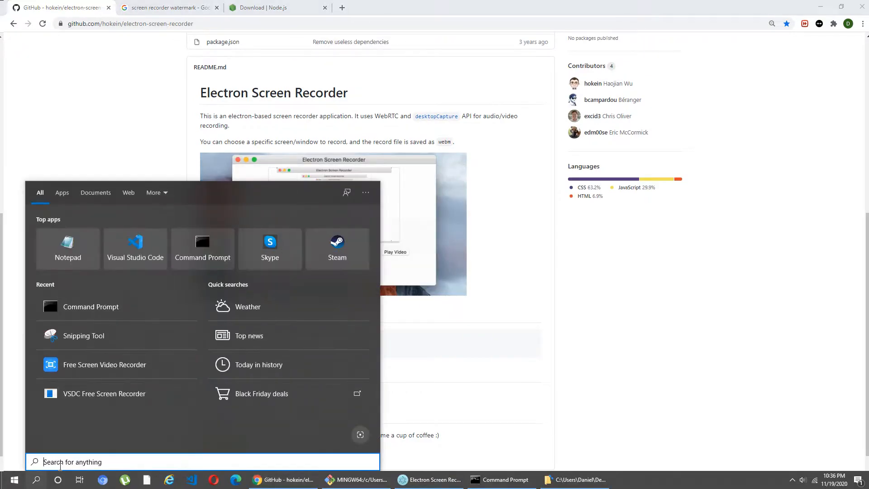
type("c")
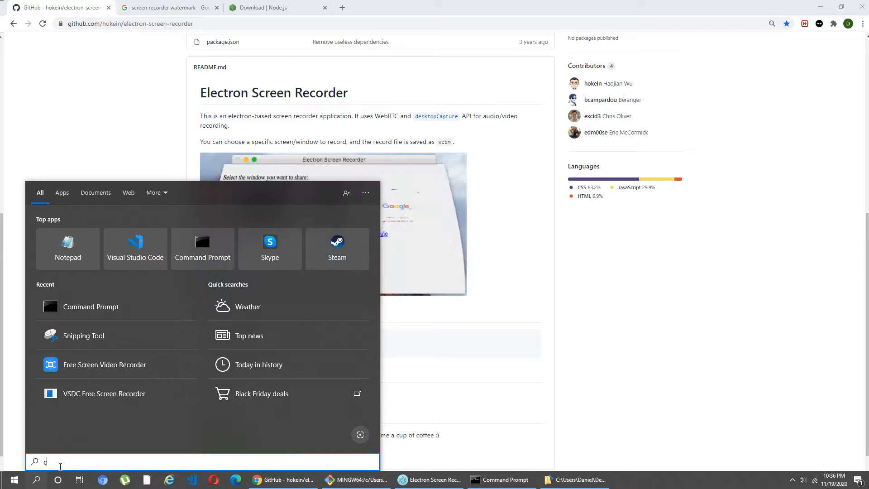
type("md")
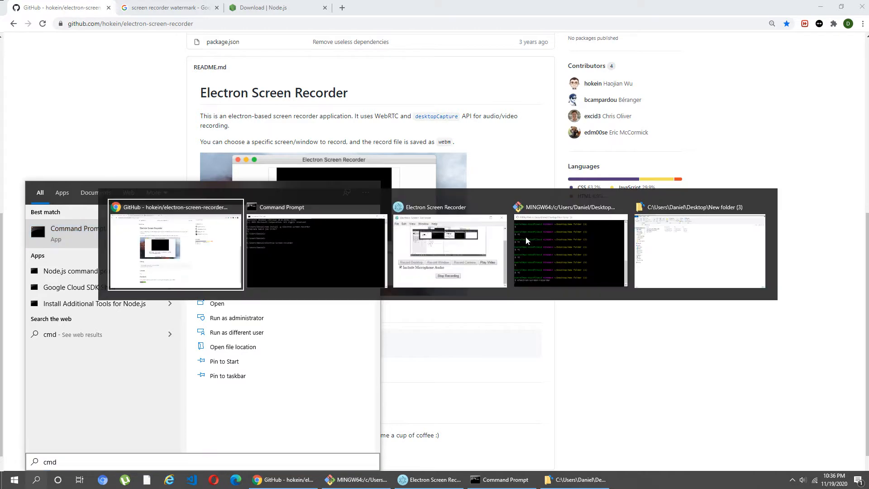
left_click(314, 243)
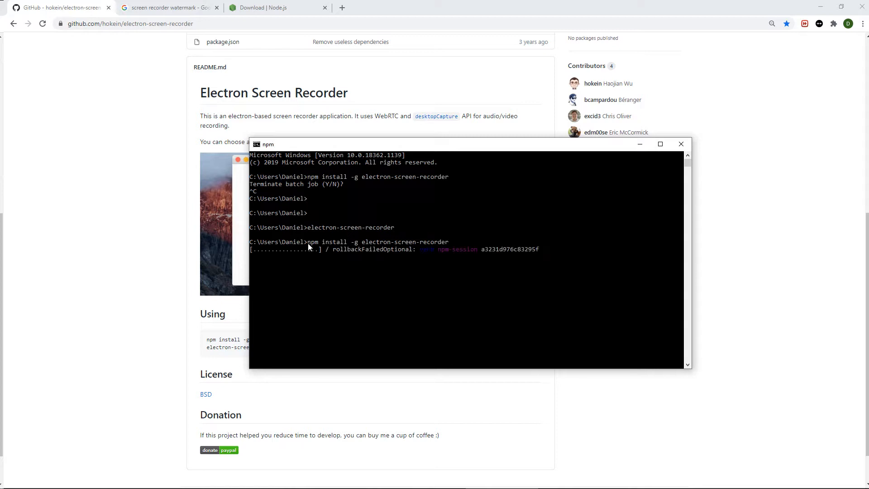
- Cancel the running npm install with Ctrl+C
key("ctrl+c")
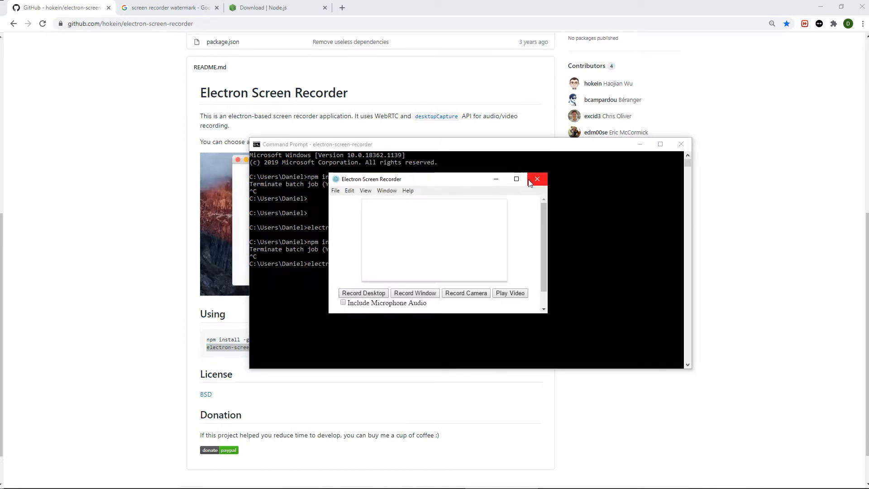
- Close the new recorder copy, check the recording window, and return to the Node.js downloads page
left_click(537, 178)
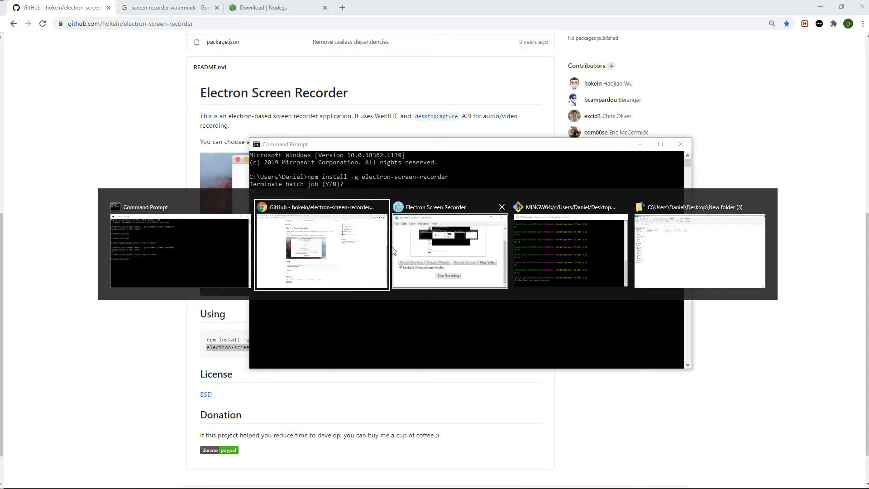
left_click(449, 243)
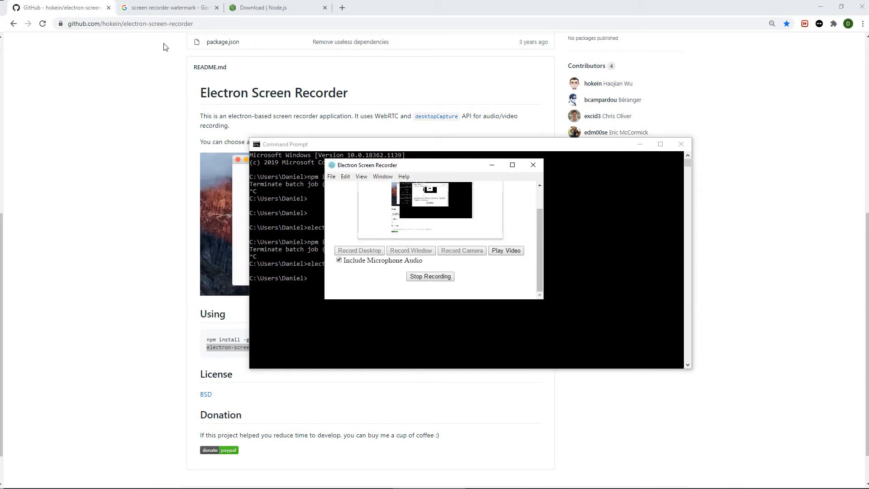
left_click(275, 7)
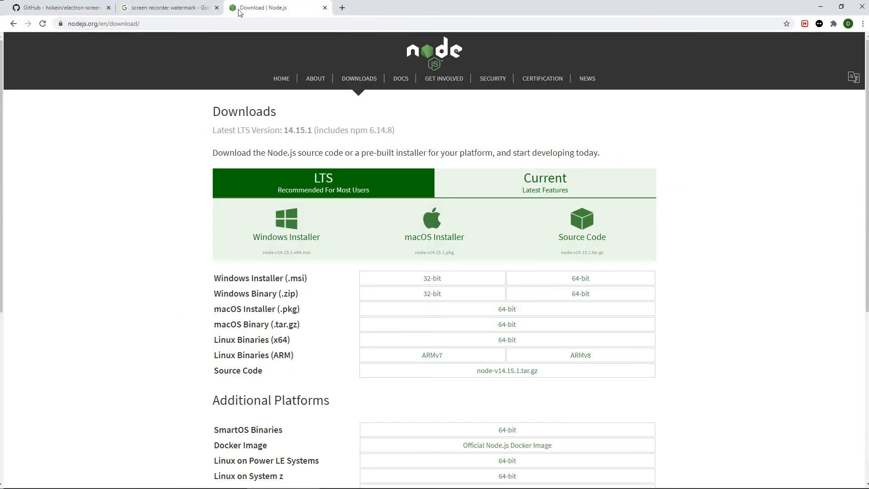